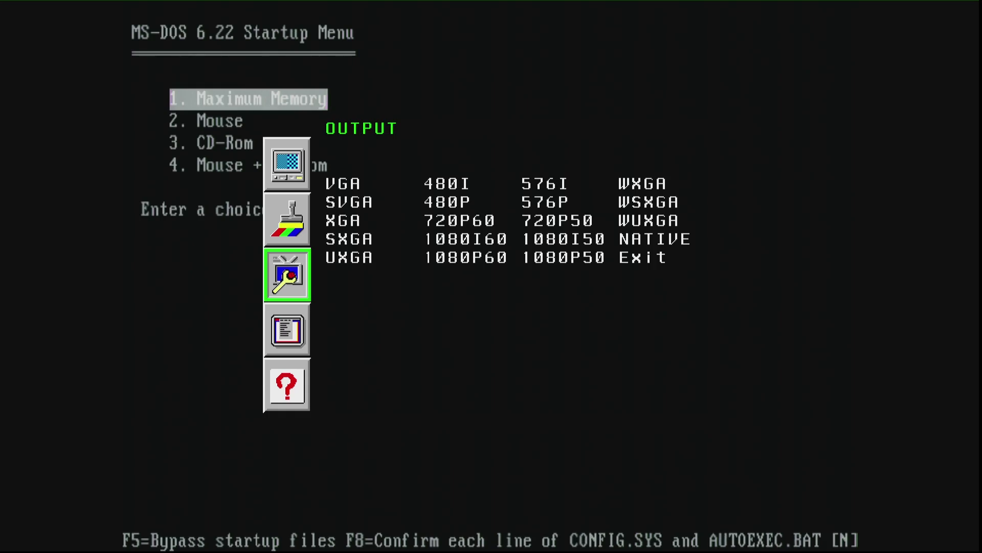
Step: Show the scaler's information page with the VGA source's input and output resolutions
{"action": "left_click", "coordinate": [287, 386]}
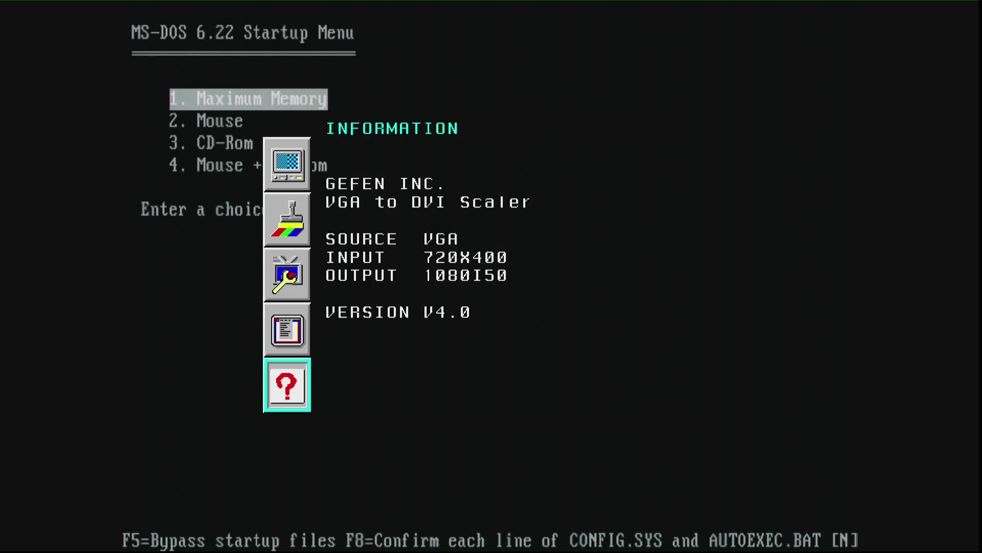
{"action": "left_click", "coordinate": [286, 164]}
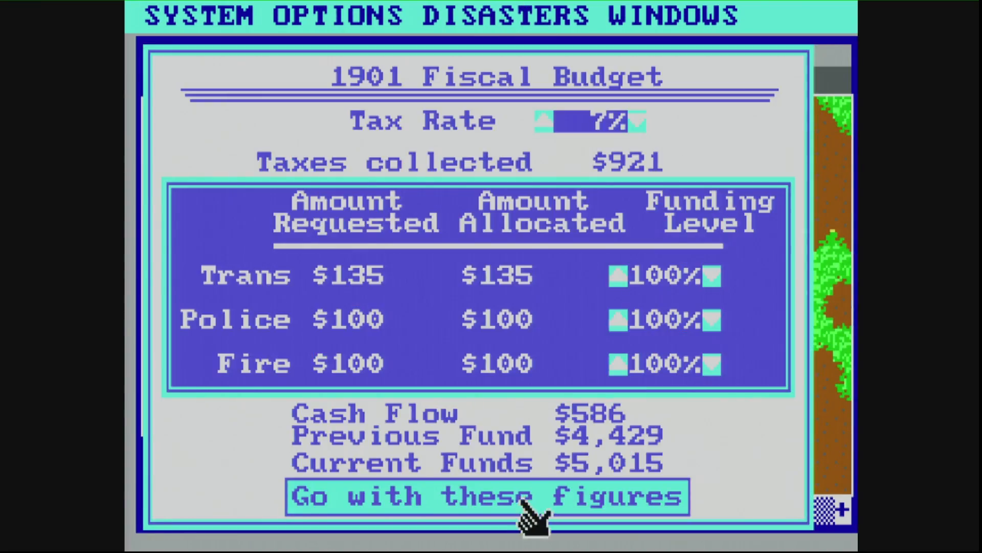
Step: Accept the 1901 fiscal budget with 'Go with these figures' and resume Dullsville's city map
{"action": "left_click", "coordinate": [491, 497]}
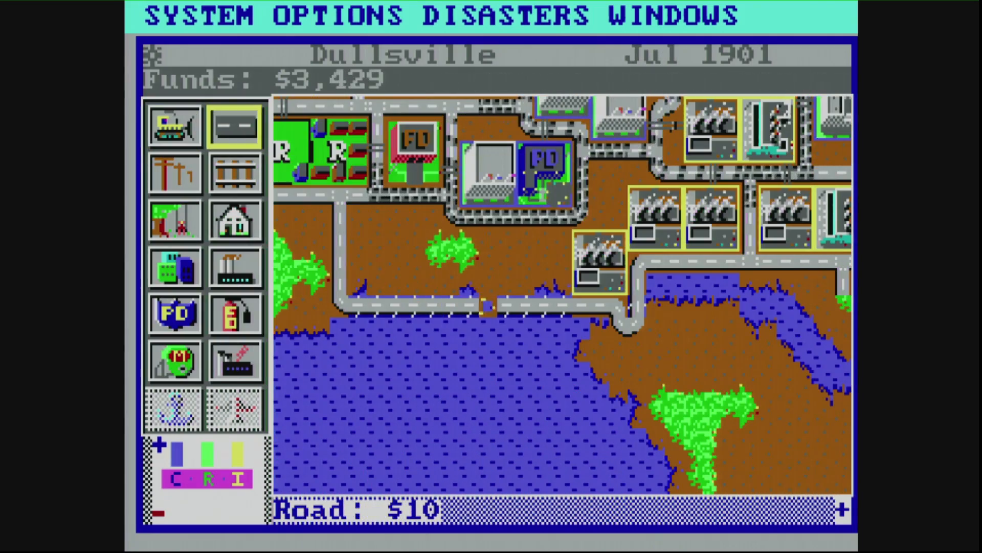
{"action": "left_click", "coordinate": [235, 267]}
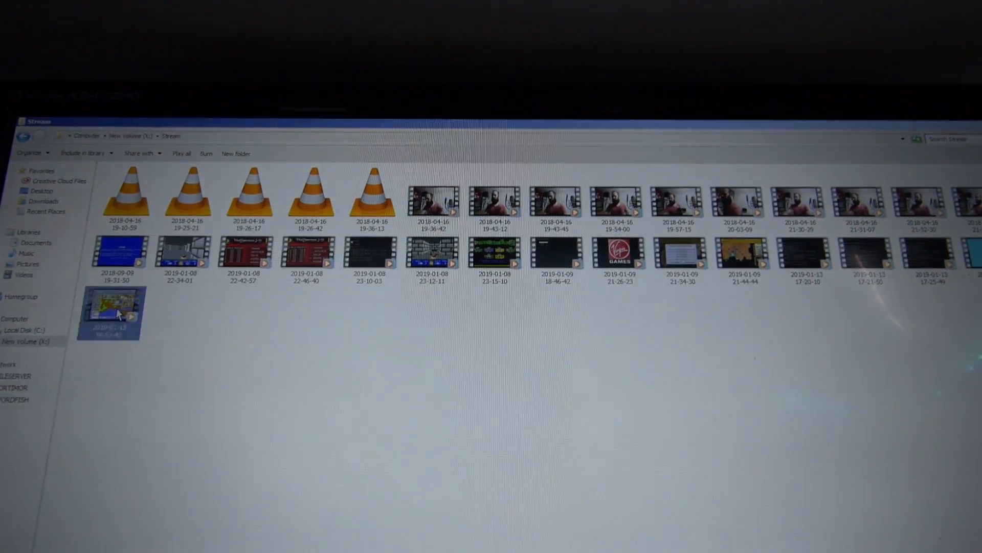
Step: Play the newest Stream-folder recording of the SimCity session in Windows Media Player
{"action": "double_click", "coordinate": [112, 313]}
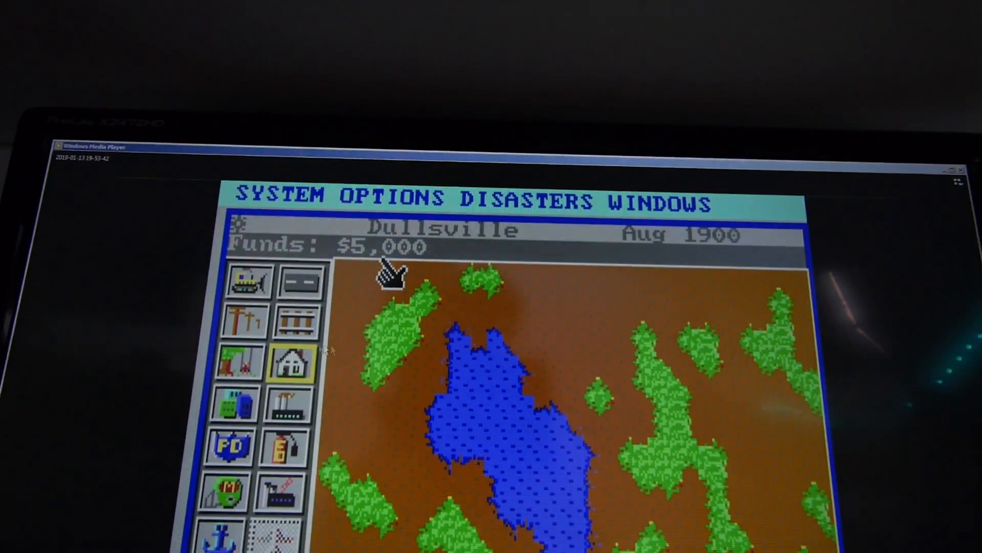